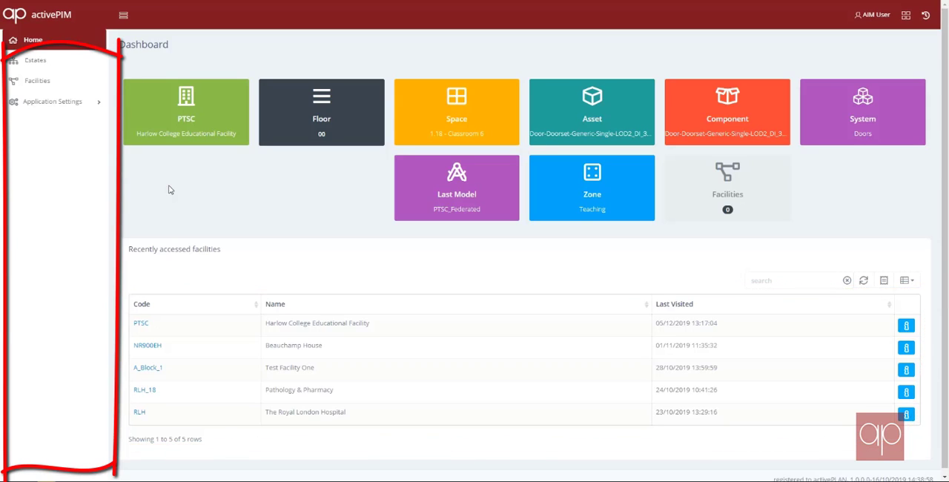
{"action": "mouse_move", "coordinate": [36, 81]}
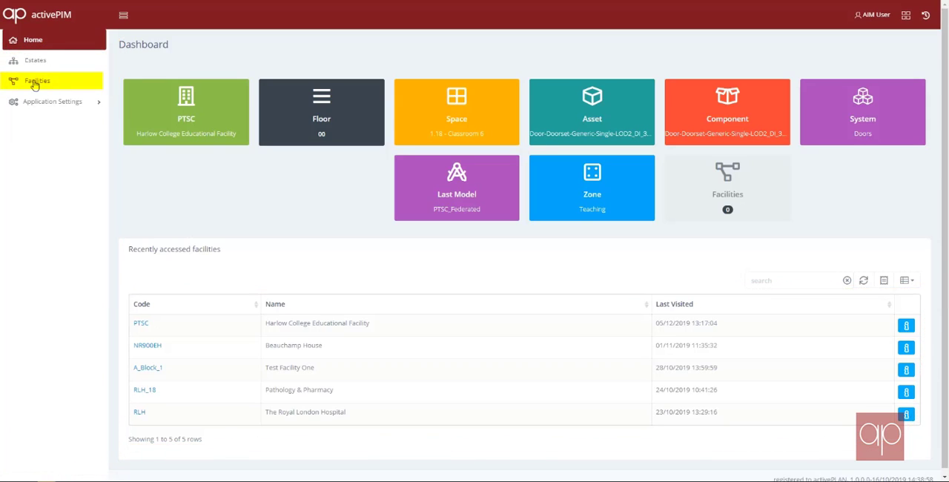
Filter the Facilities list by 'ptsc' so only Harlow College Educational Facility remains.
{"action": "left_click", "coordinate": [40, 77]}
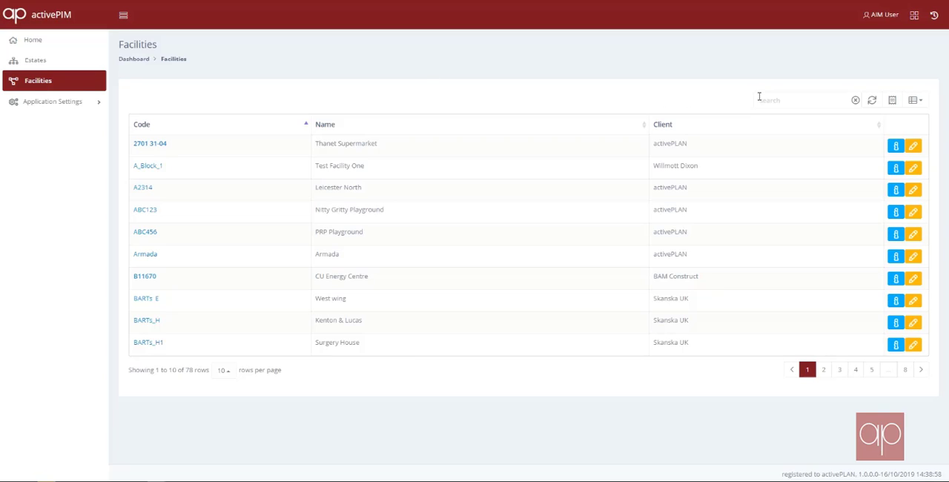
{"action": "left_click", "coordinate": [801, 102]}
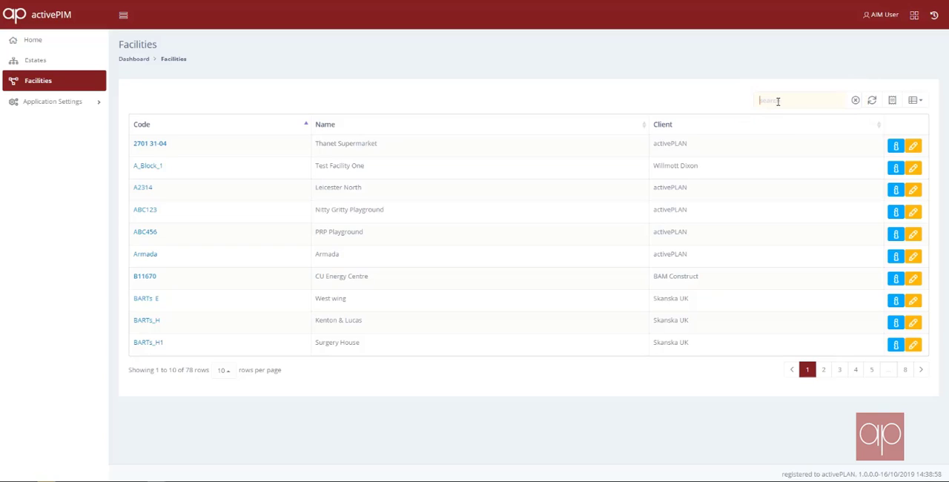
{"action": "type", "text": "ptsc"}
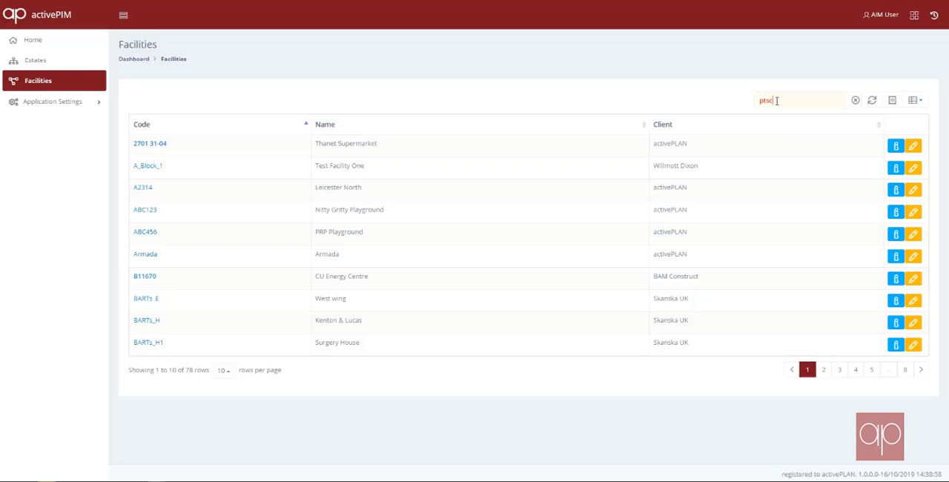
{"action": "type", "text": "ptsc"}
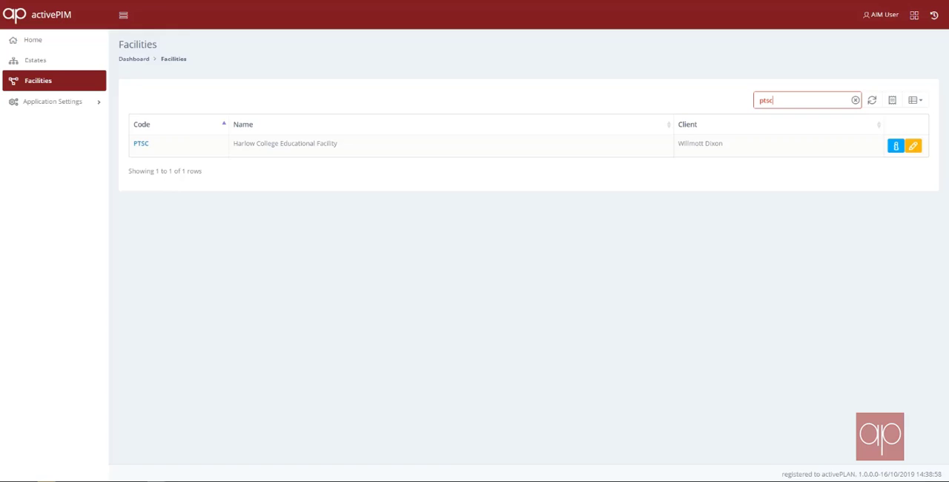
Open the PTSC facility record, show its Systems list, and select the Doors types count.
{"action": "left_click", "coordinate": [141, 143]}
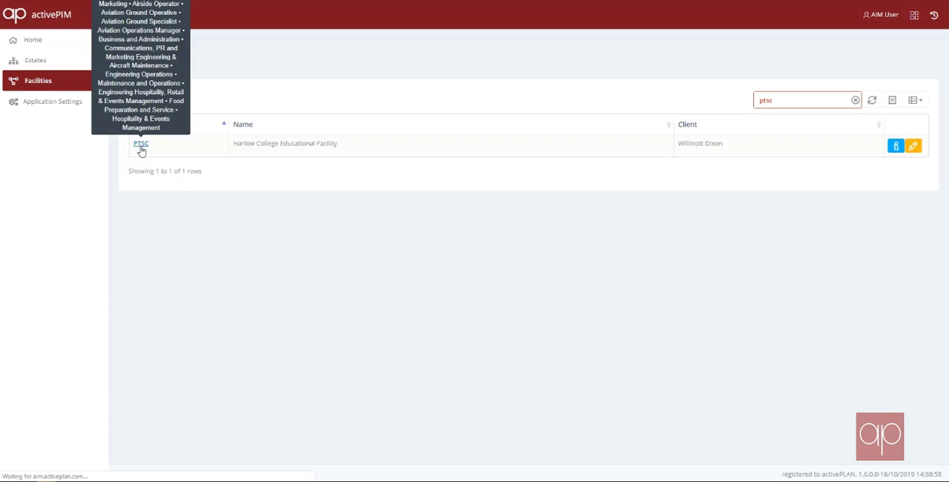
{"action": "left_click", "coordinate": [140, 144]}
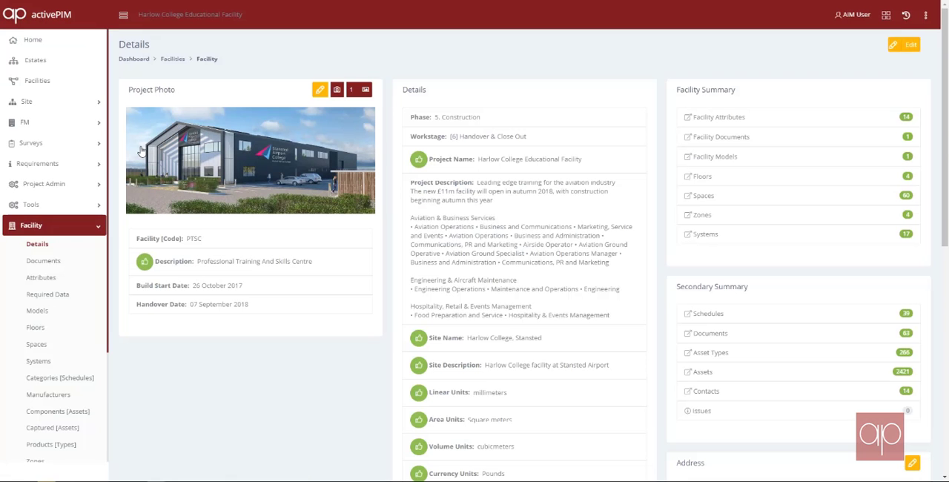
{"action": "mouse_move", "coordinate": [85, 217]}
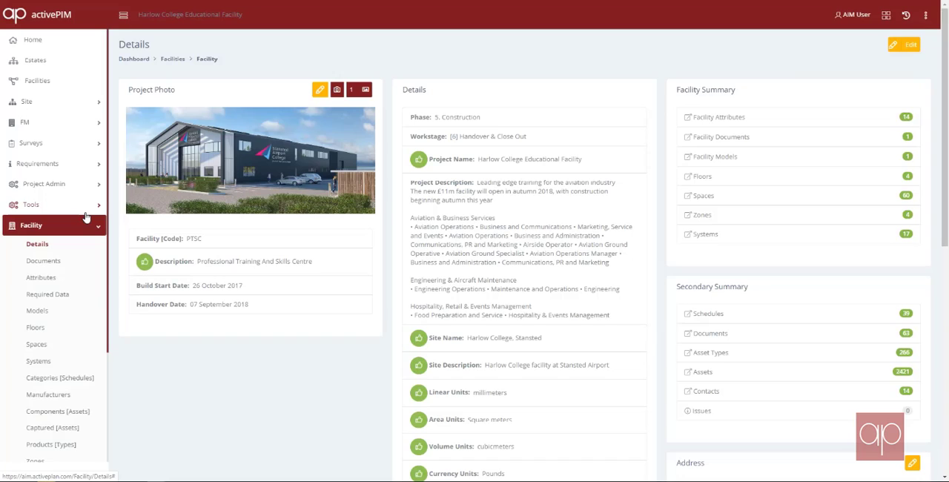
{"action": "mouse_move", "coordinate": [80, 226]}
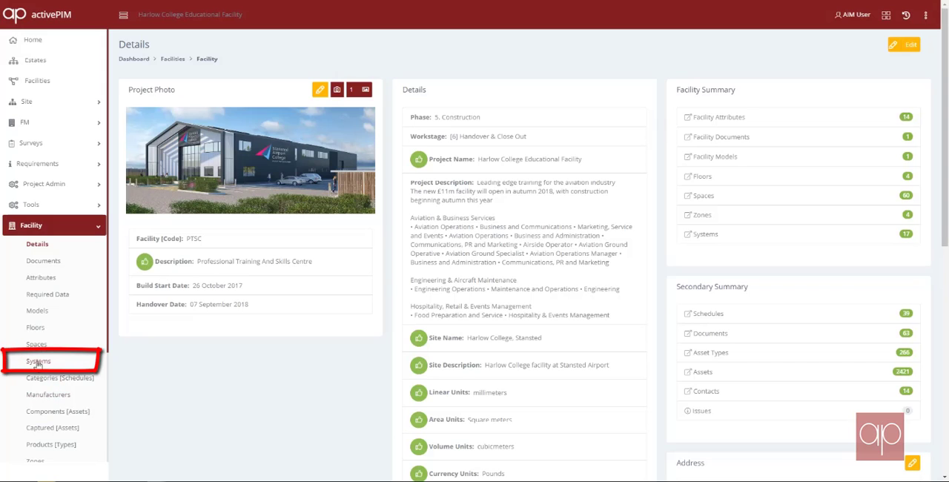
{"action": "left_click", "coordinate": [38, 362]}
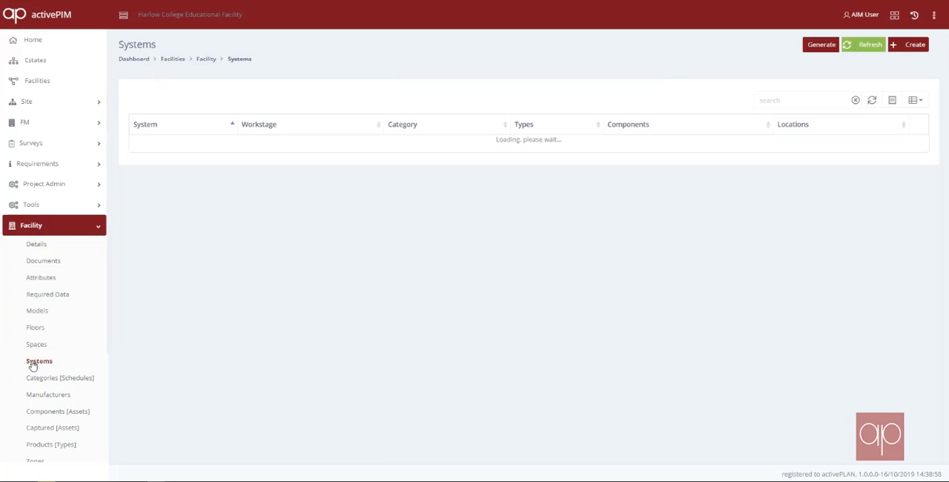
{"action": "left_click", "coordinate": [39, 361]}
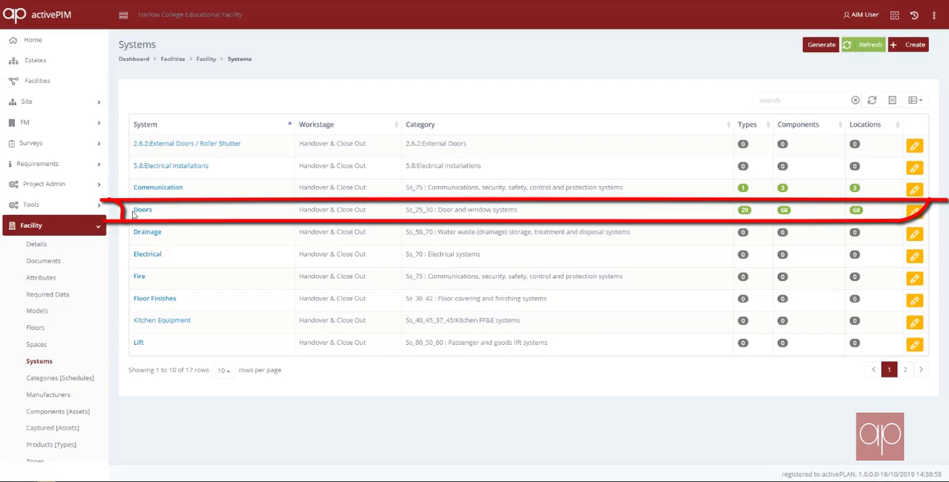
{"action": "mouse_move", "coordinate": [744, 211]}
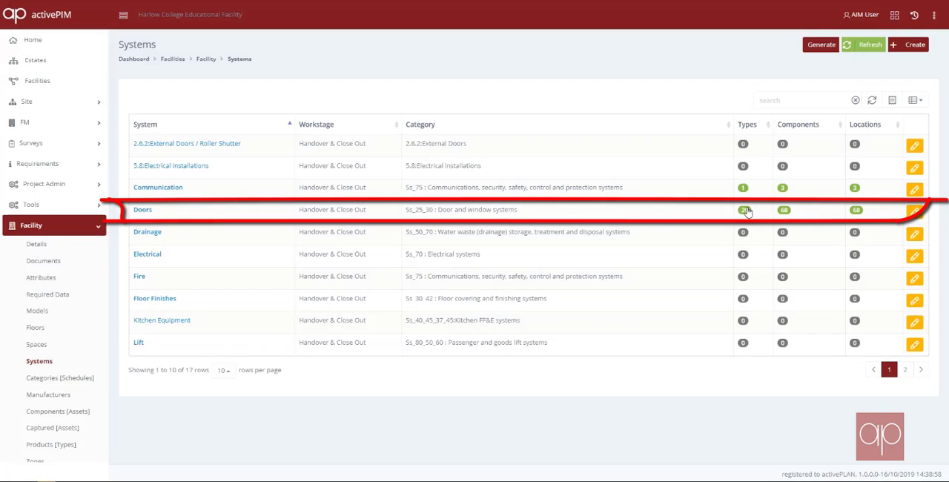
{"action": "left_click", "coordinate": [744, 209]}
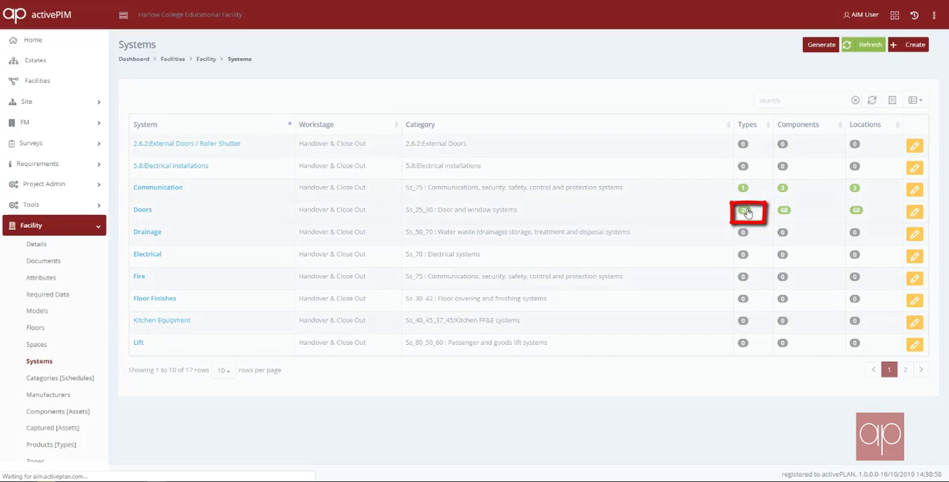
Review the Validation Summaries of the DF_5 solid door and DF_4 door types.
{"action": "left_click", "coordinate": [745, 212]}
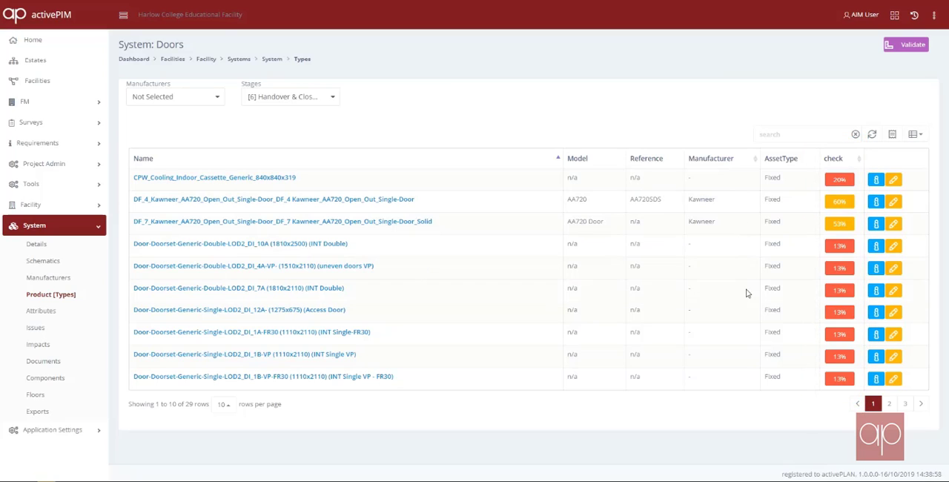
{"action": "mouse_move", "coordinate": [733, 166]}
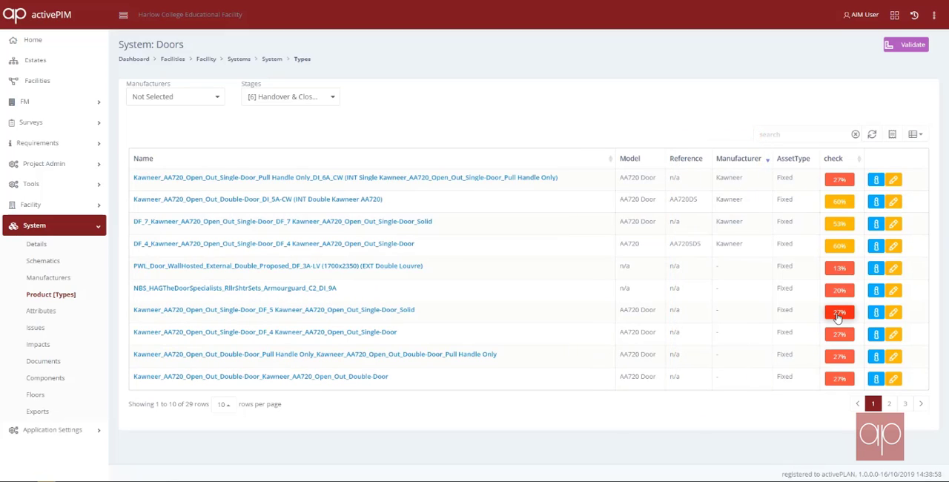
{"action": "left_click", "coordinate": [839, 315]}
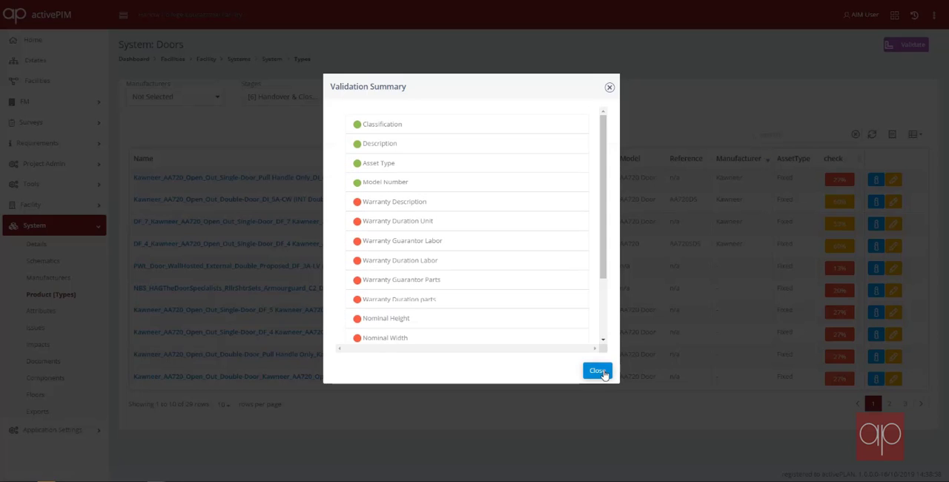
{"action": "left_click", "coordinate": [597, 370]}
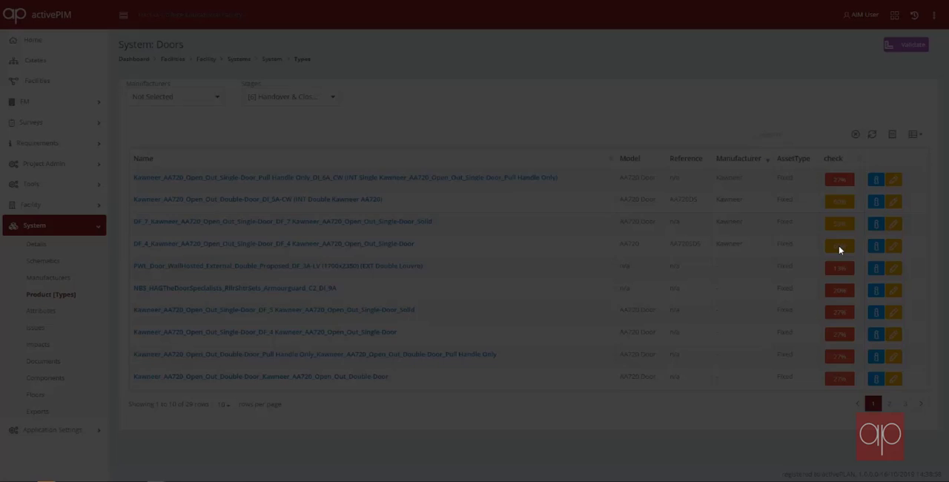
{"action": "left_click", "coordinate": [839, 245]}
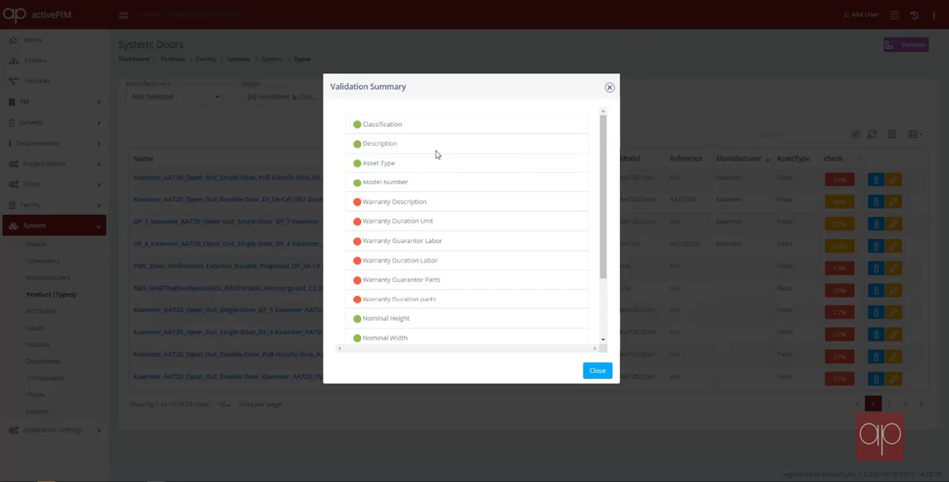
{"action": "scroll", "scroll_direction": "down", "scroll_amount": 3}
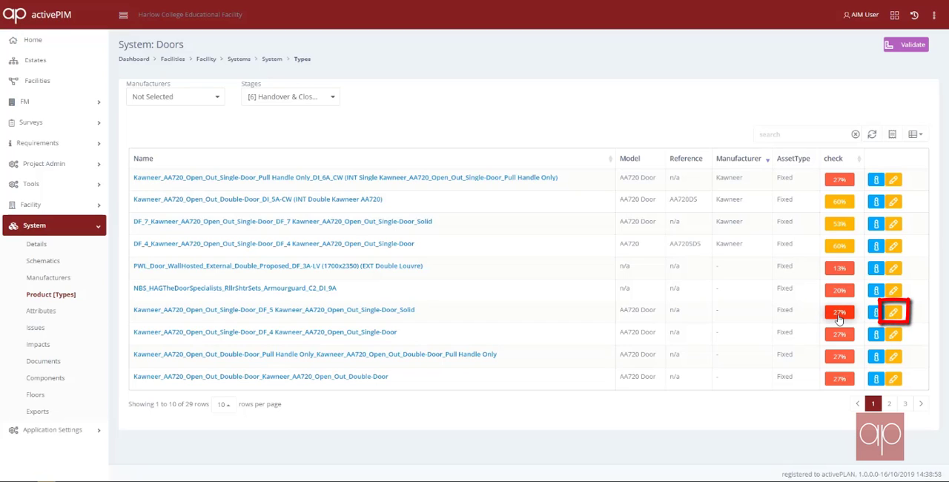
Edit the DF_5 solid single-door type, toggle Warranty Details, and expand Product Details.
{"action": "left_click", "coordinate": [900, 310]}
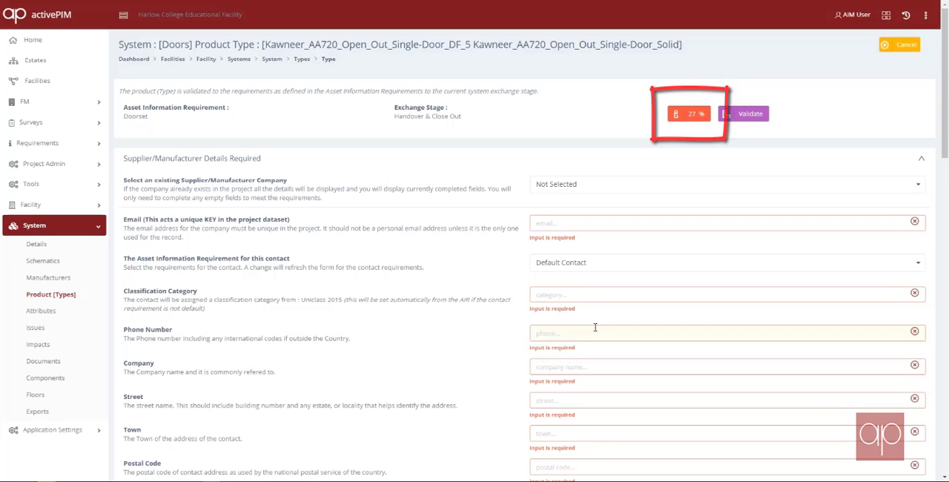
{"action": "scroll", "scroll_direction": "down", "scroll_amount": 3}
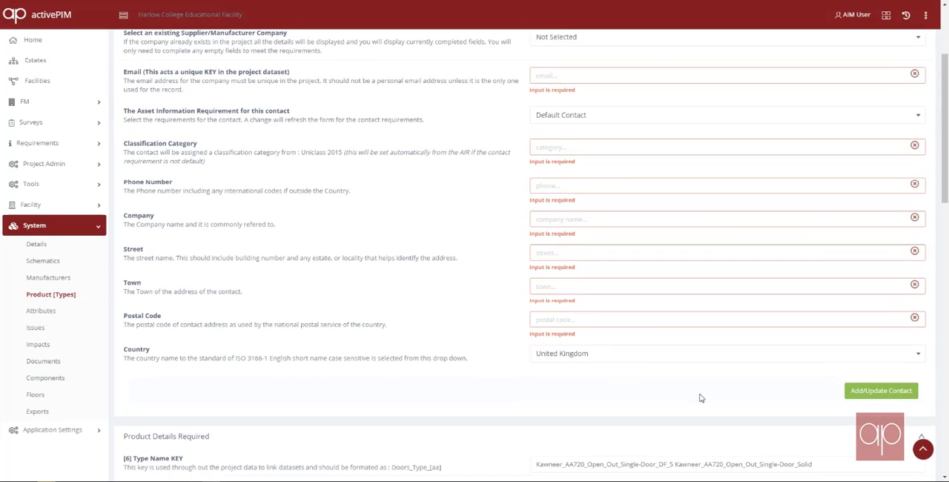
{"action": "scroll", "scroll_direction": "down", "scroll_amount": 3}
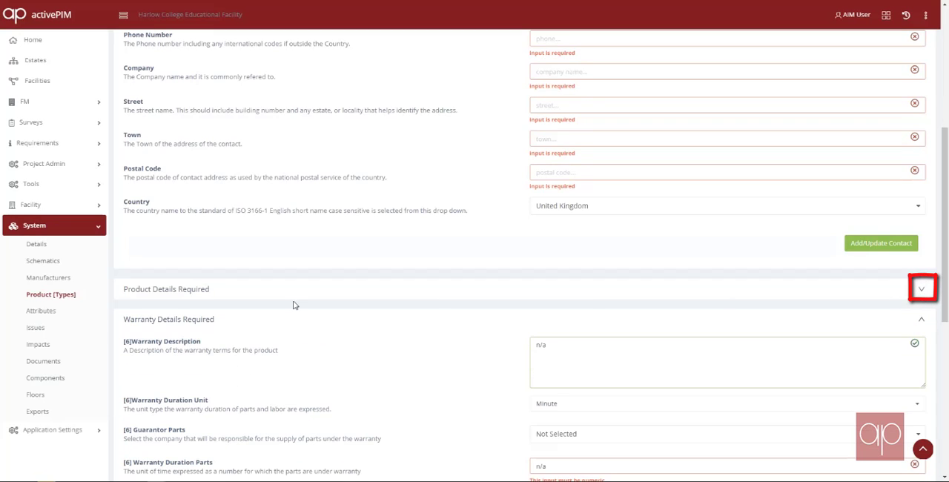
{"action": "left_click", "coordinate": [921, 324]}
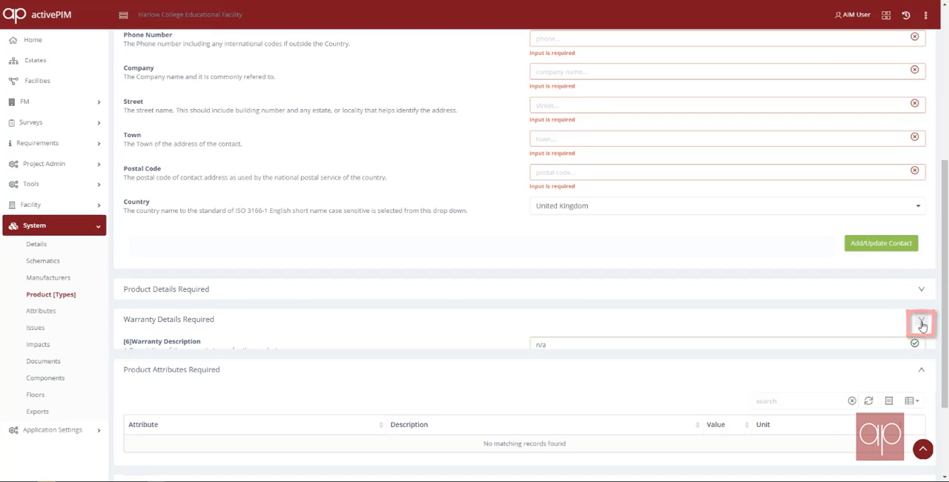
{"action": "left_click", "coordinate": [924, 322]}
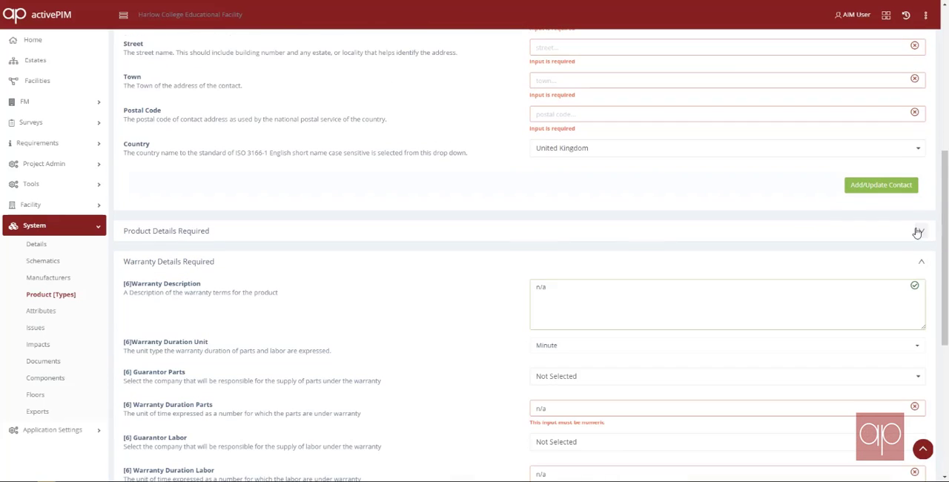
{"action": "left_click", "coordinate": [917, 233]}
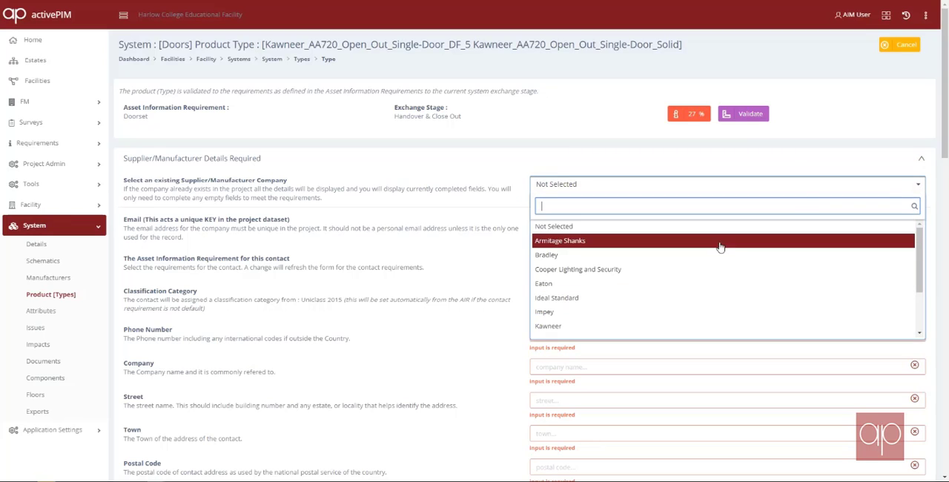
{"action": "mouse_move", "coordinate": [549, 326]}
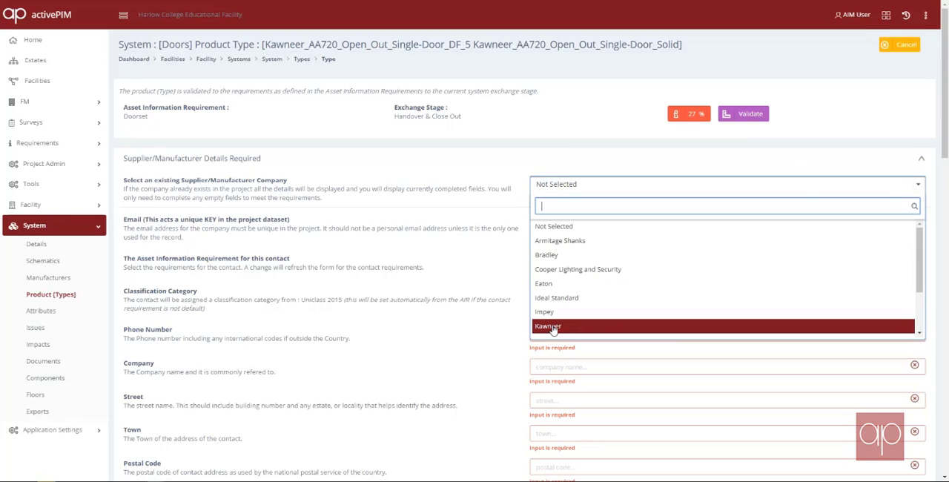
Pick Kawneer as Supplier/Manufacturer and save its contact details.
{"action": "scroll", "scroll_direction": "down", "scroll_amount": 3}
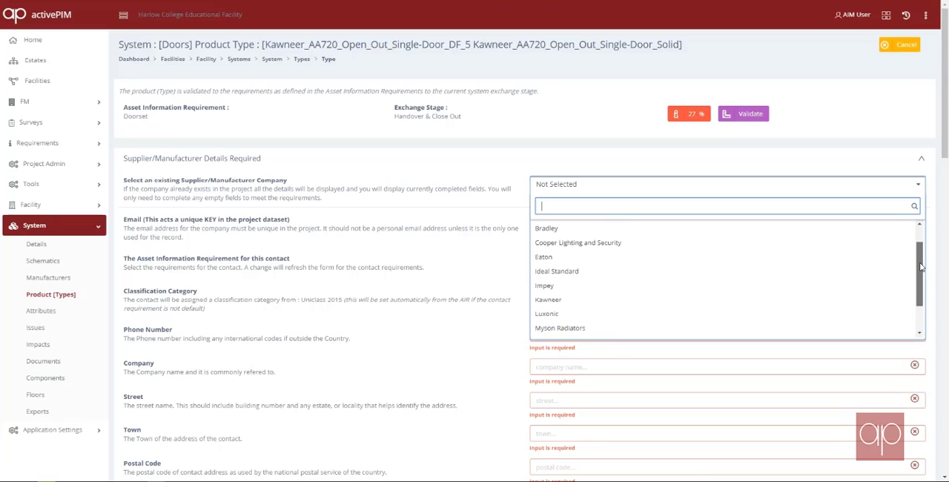
{"action": "mouse_move", "coordinate": [549, 300]}
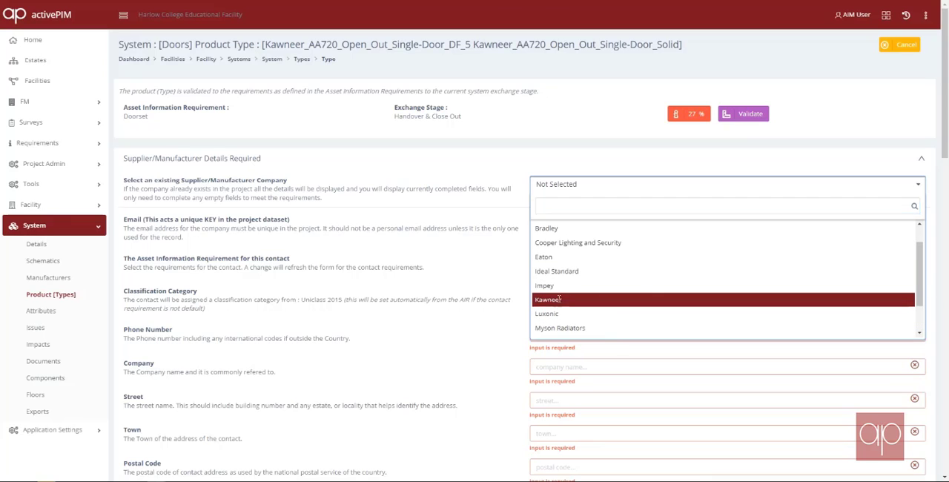
{"action": "left_click", "coordinate": [546, 300]}
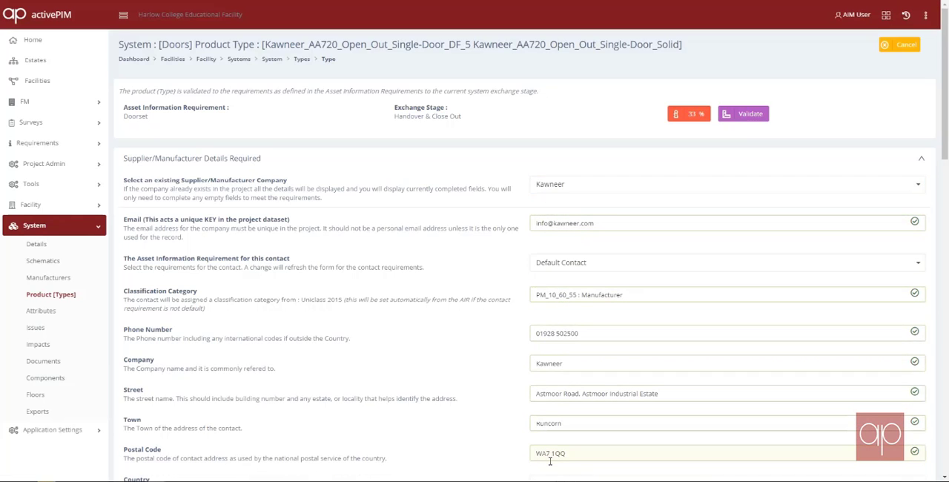
{"action": "scroll", "scroll_direction": "down", "scroll_amount": 3}
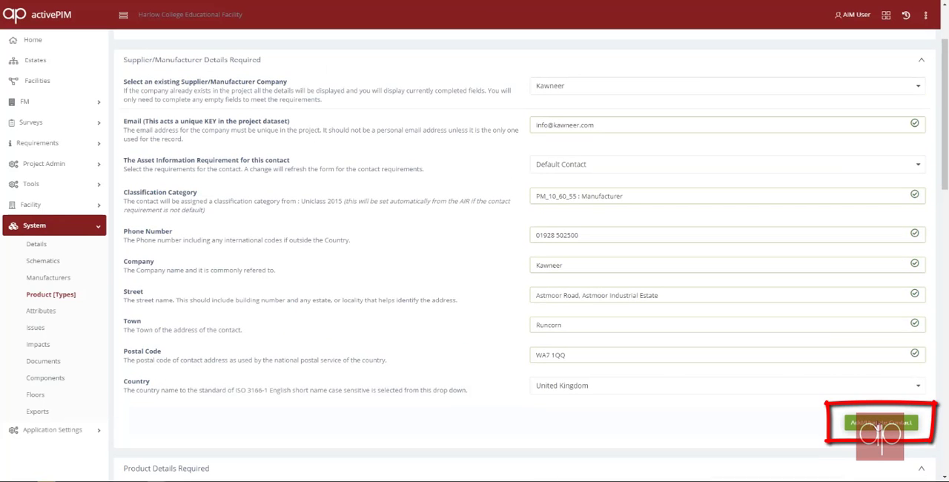
{"action": "left_click", "coordinate": [876, 422]}
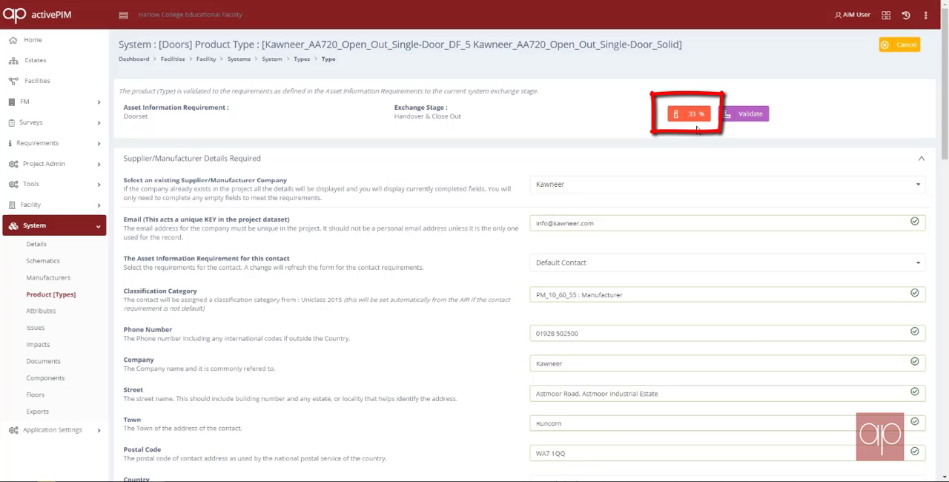
{"action": "mouse_move", "coordinate": [692, 130]}
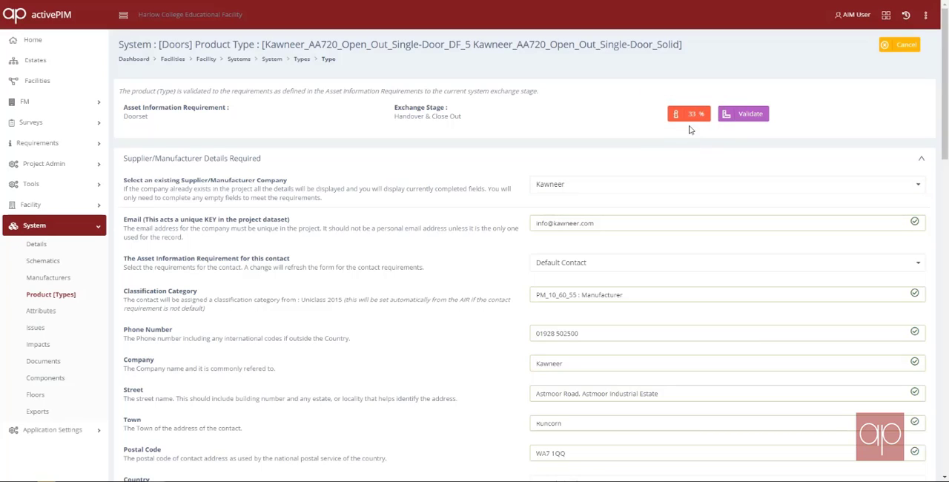
Enter nominal sizes Length 910, Width 43, Height 2100 and save the product.
{"action": "left_click", "coordinate": [703, 222]}
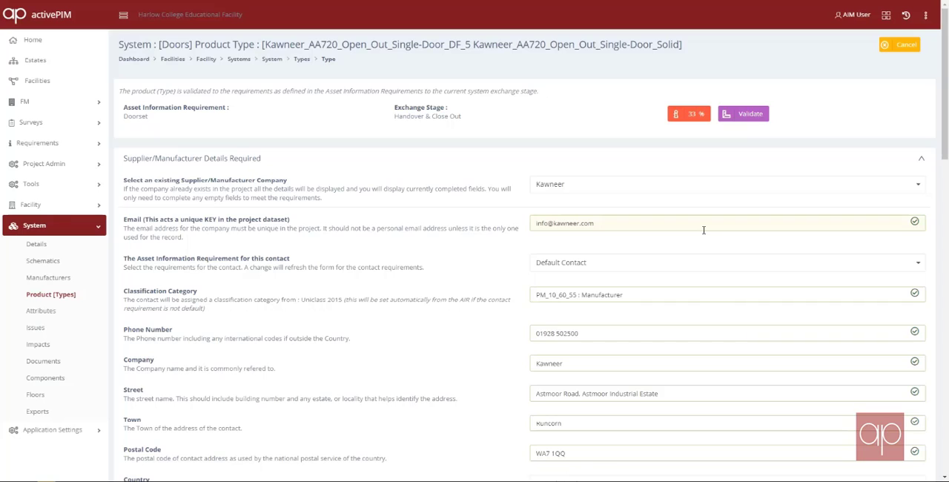
{"action": "scroll", "scroll_direction": "down", "scroll_amount": 3}
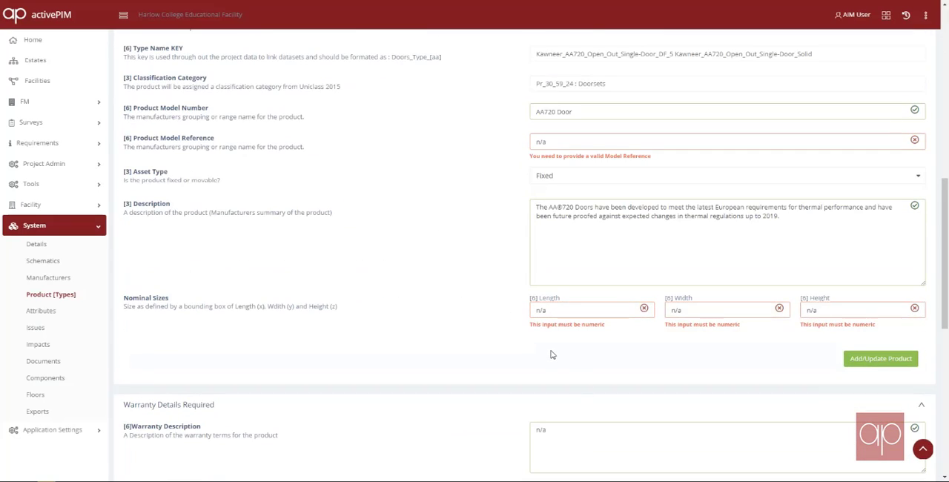
{"action": "left_click", "coordinate": [590, 309]}
{"action": "type", "text": "910"}
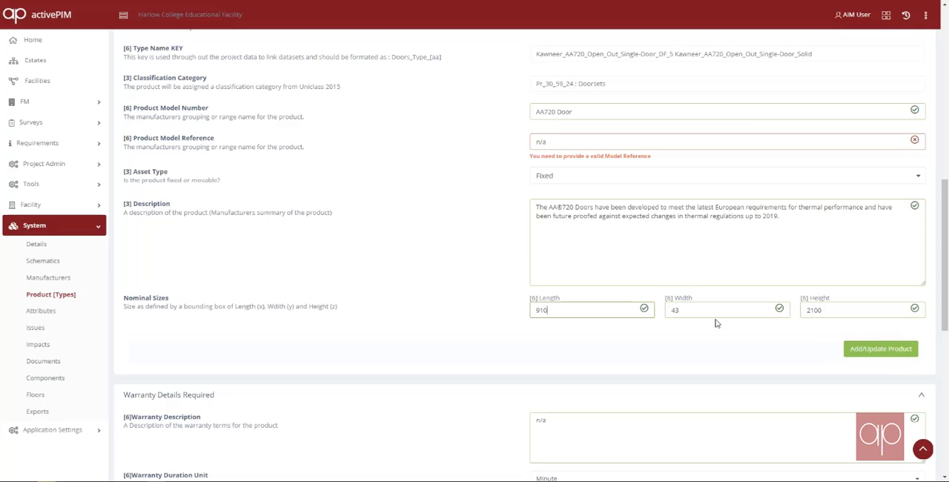
{"action": "left_click", "coordinate": [881, 349]}
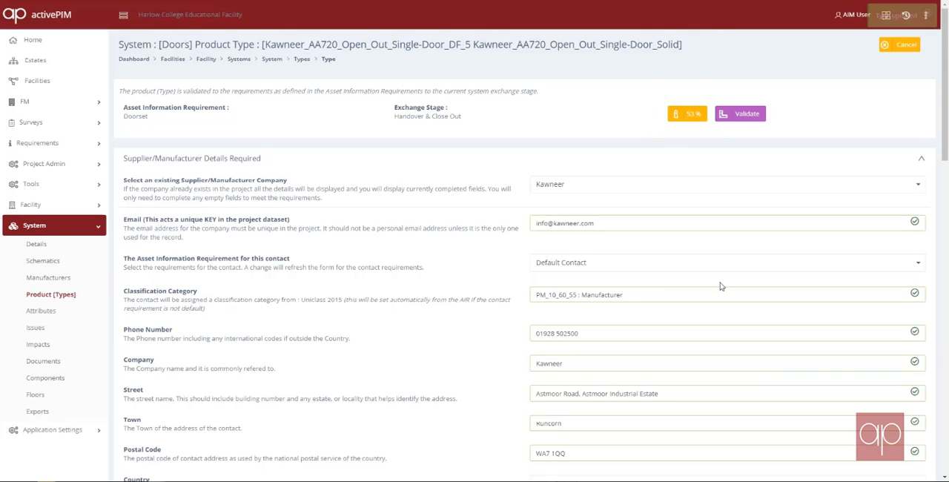
Set warranty Duration Unit to Year, Duration Parts to 2 and Duration Labor to 1.
{"action": "scroll", "scroll_direction": "down", "scroll_amount": 3}
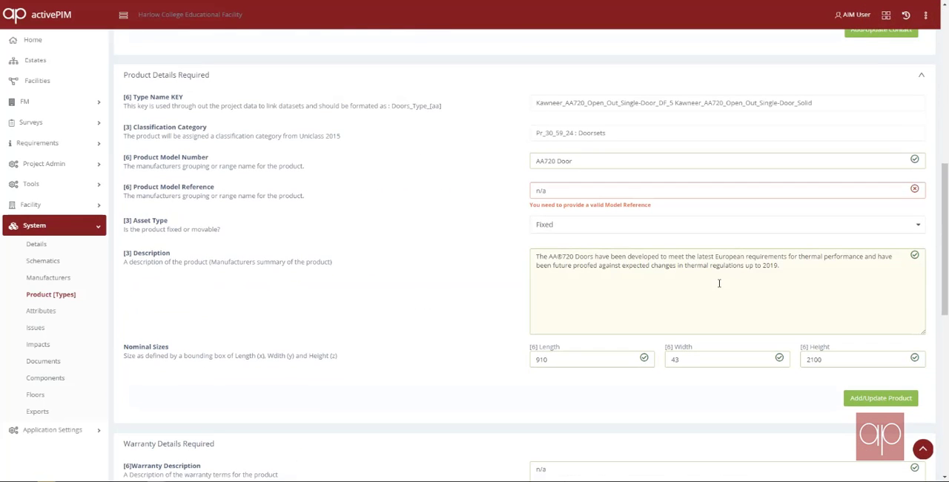
{"action": "scroll", "scroll_direction": "down", "scroll_amount": 3}
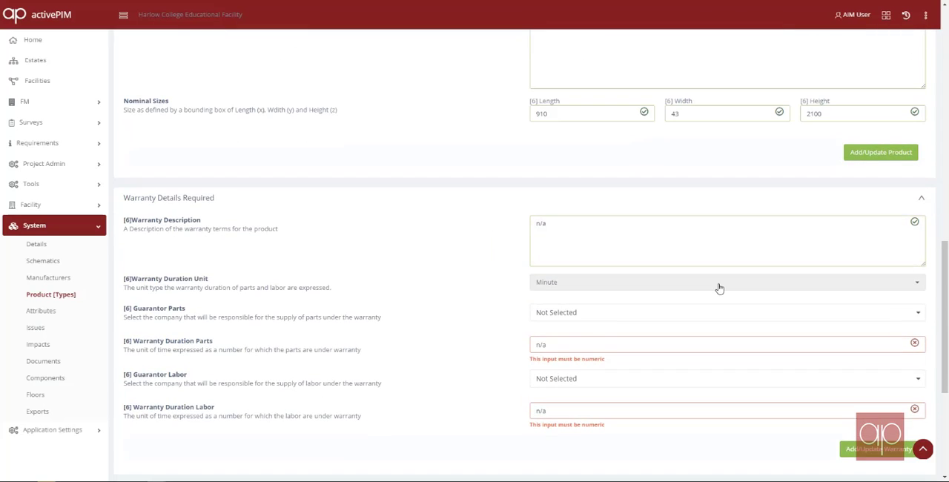
{"action": "left_click", "coordinate": [727, 281]}
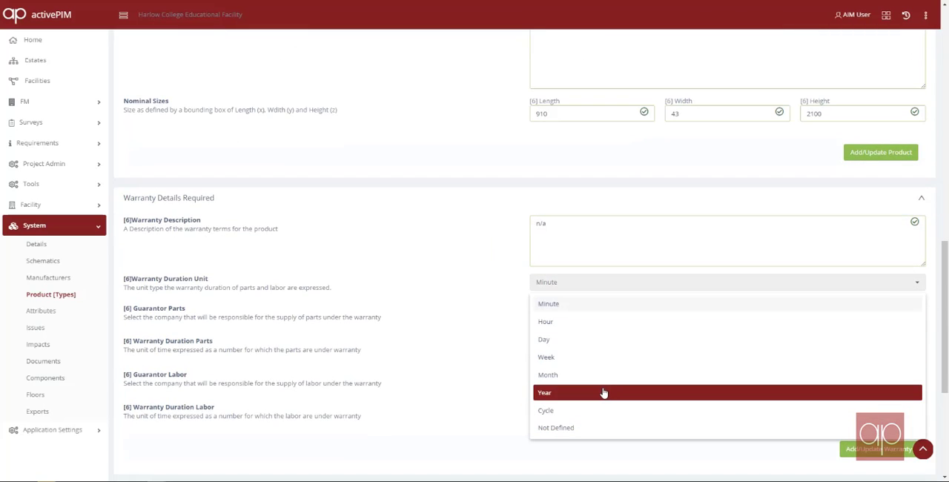
{"action": "left_click", "coordinate": [544, 392]}
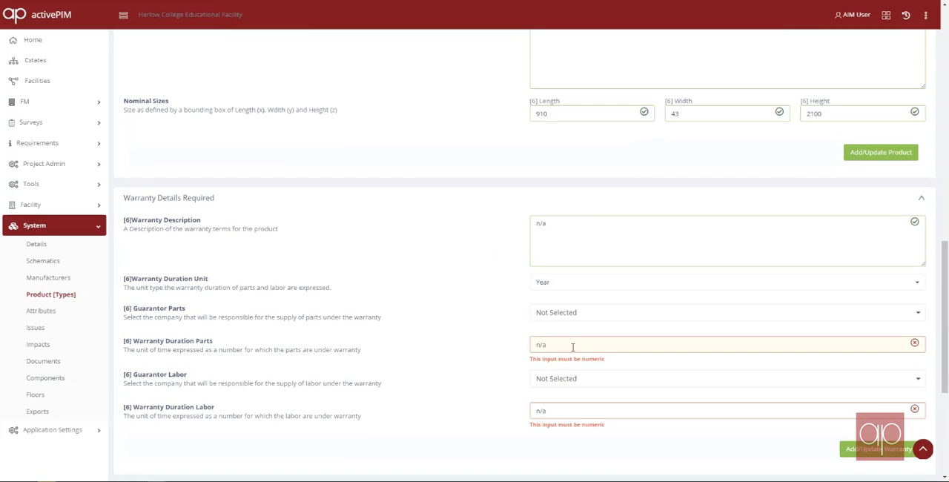
{"action": "double_click", "coordinate": [539, 345]}
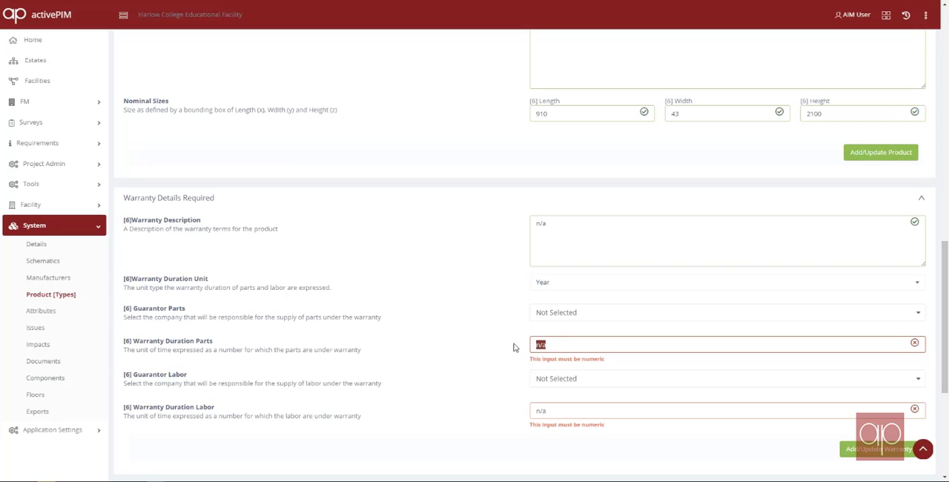
{"action": "type", "text": "2"}
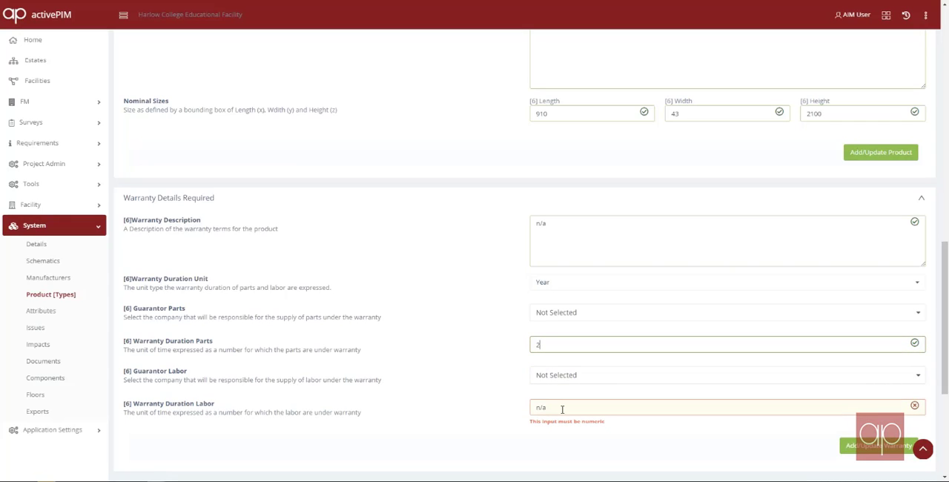
{"action": "type", "text": "1"}
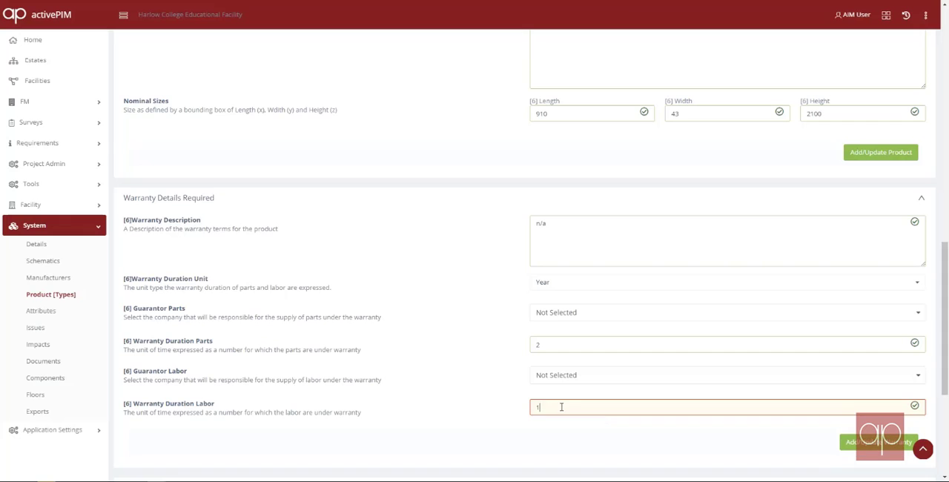